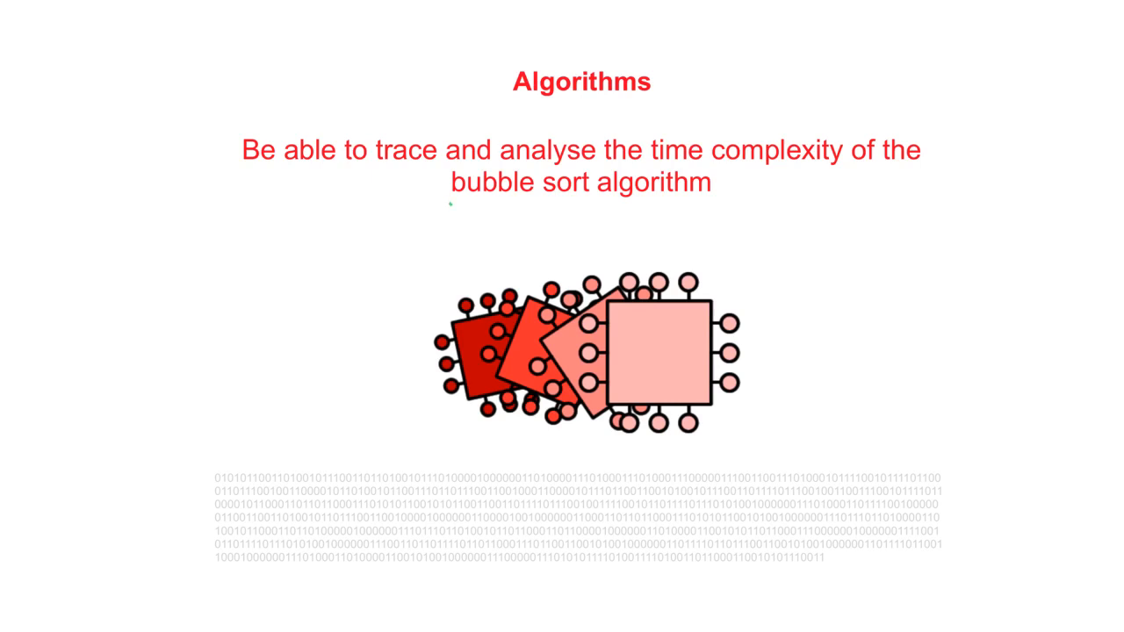
Underline 'bubble sort' in the learning objective with green pen ink.
drag(446, 202, 826, 255)
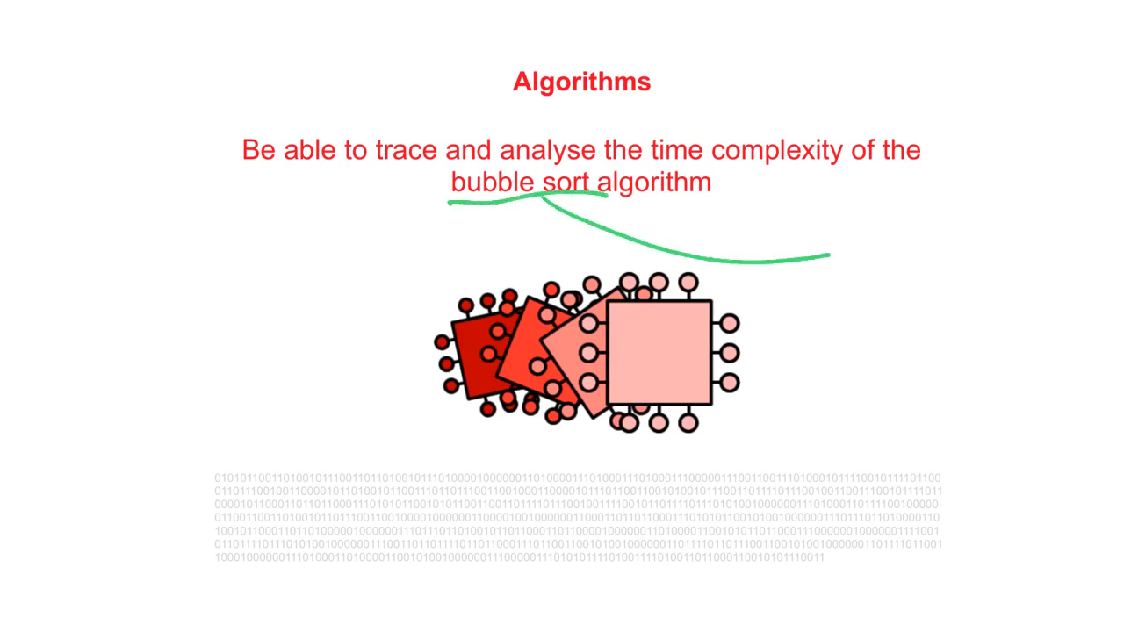
drag(887, 210, 878, 281)
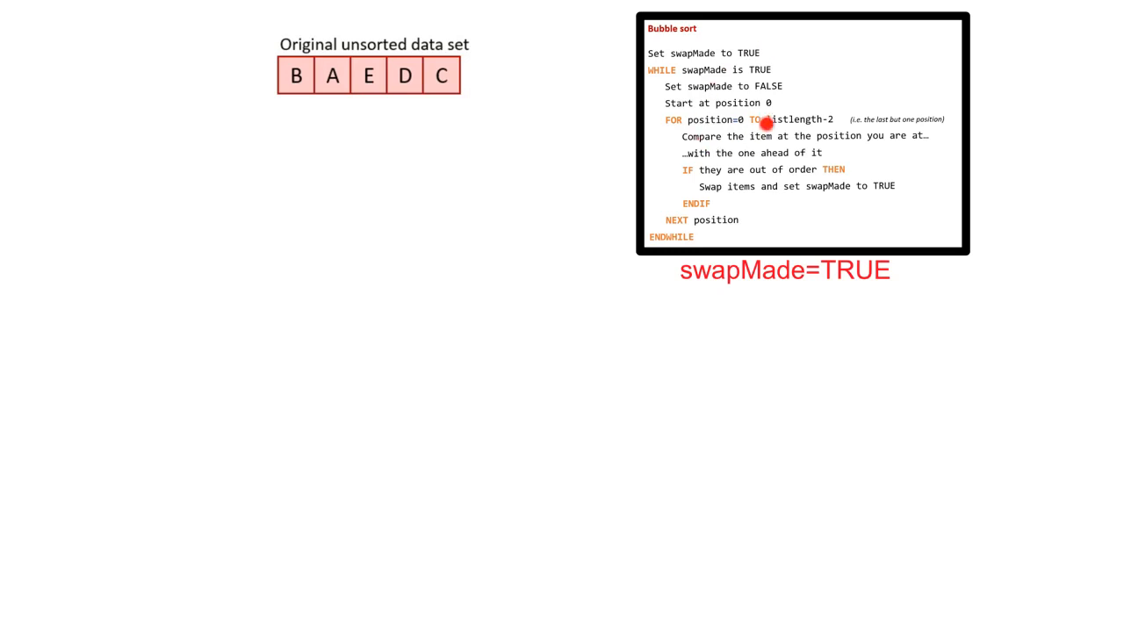
mouse_move(721, 129)
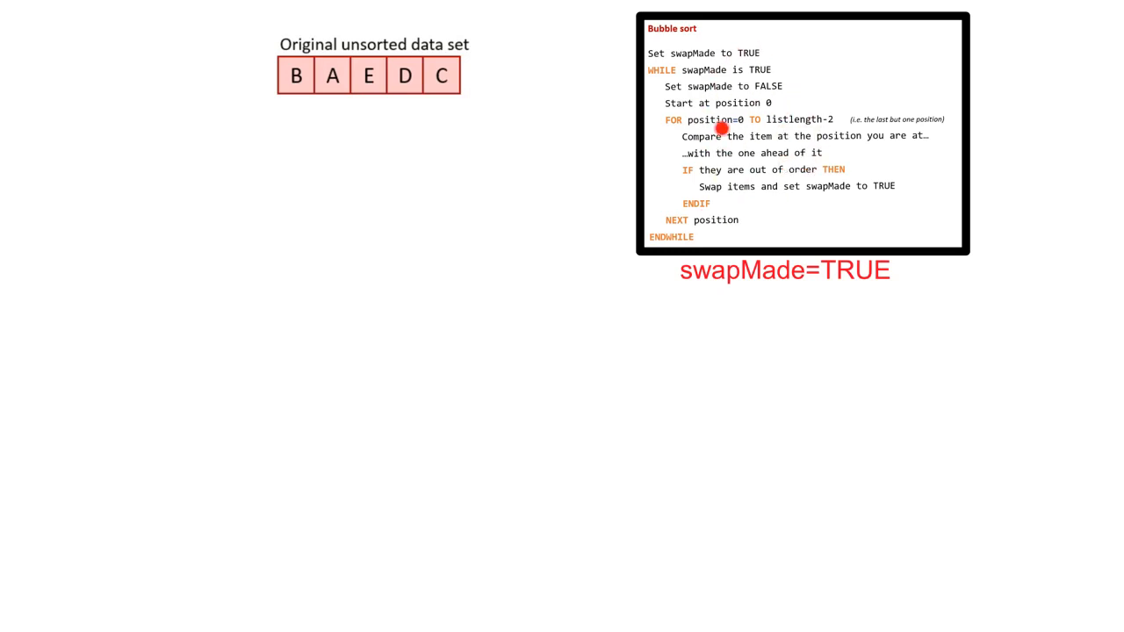
mouse_move(782, 273)
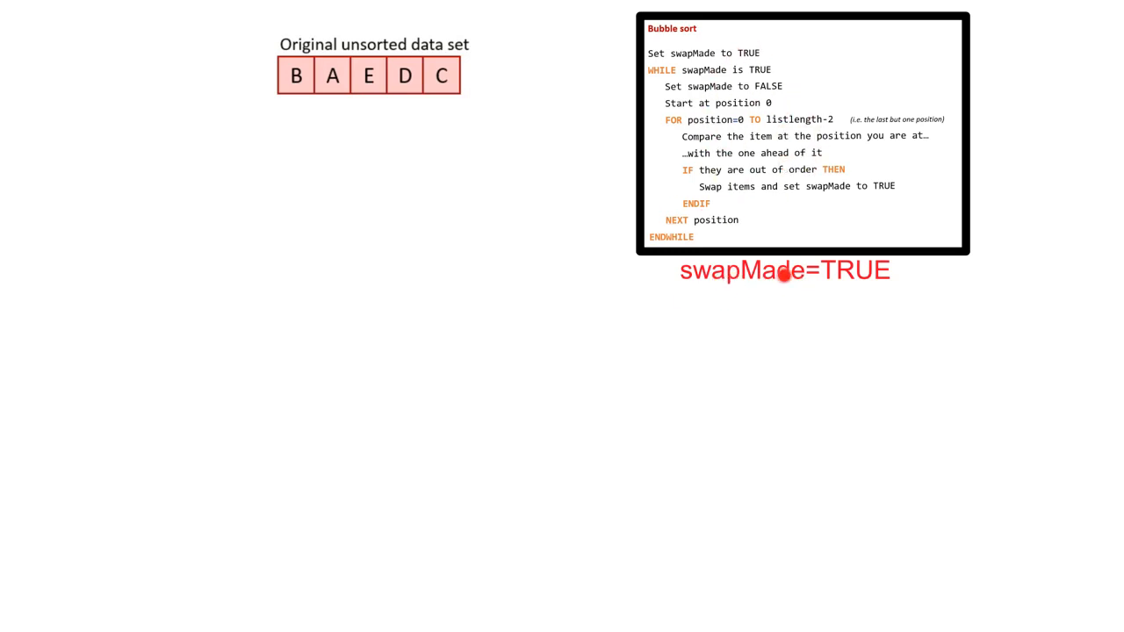
mouse_move(784, 275)
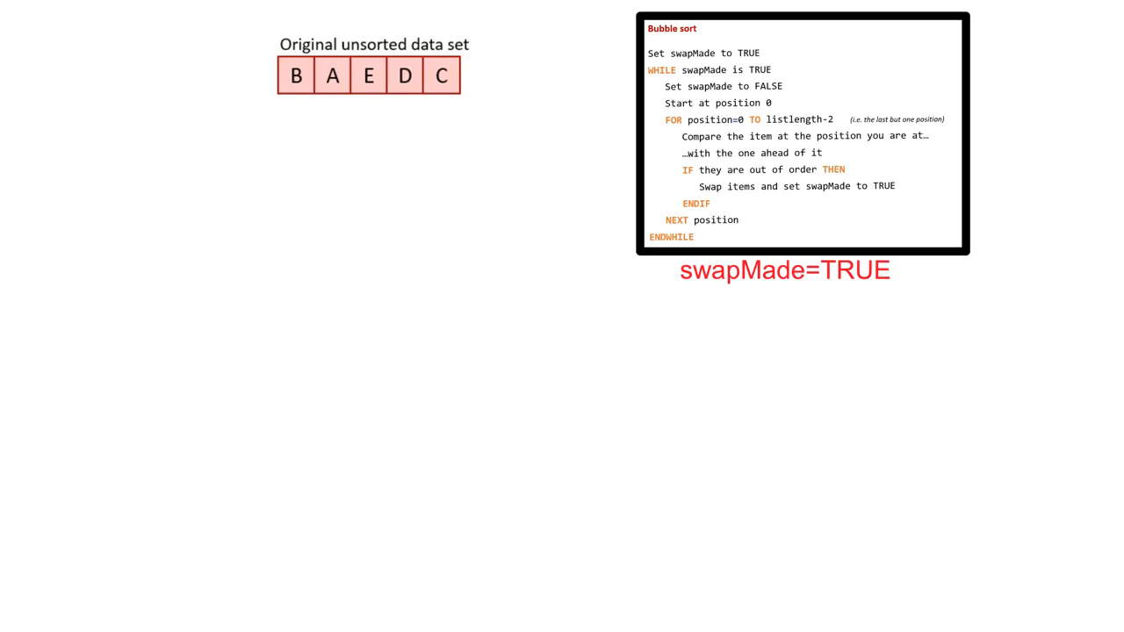